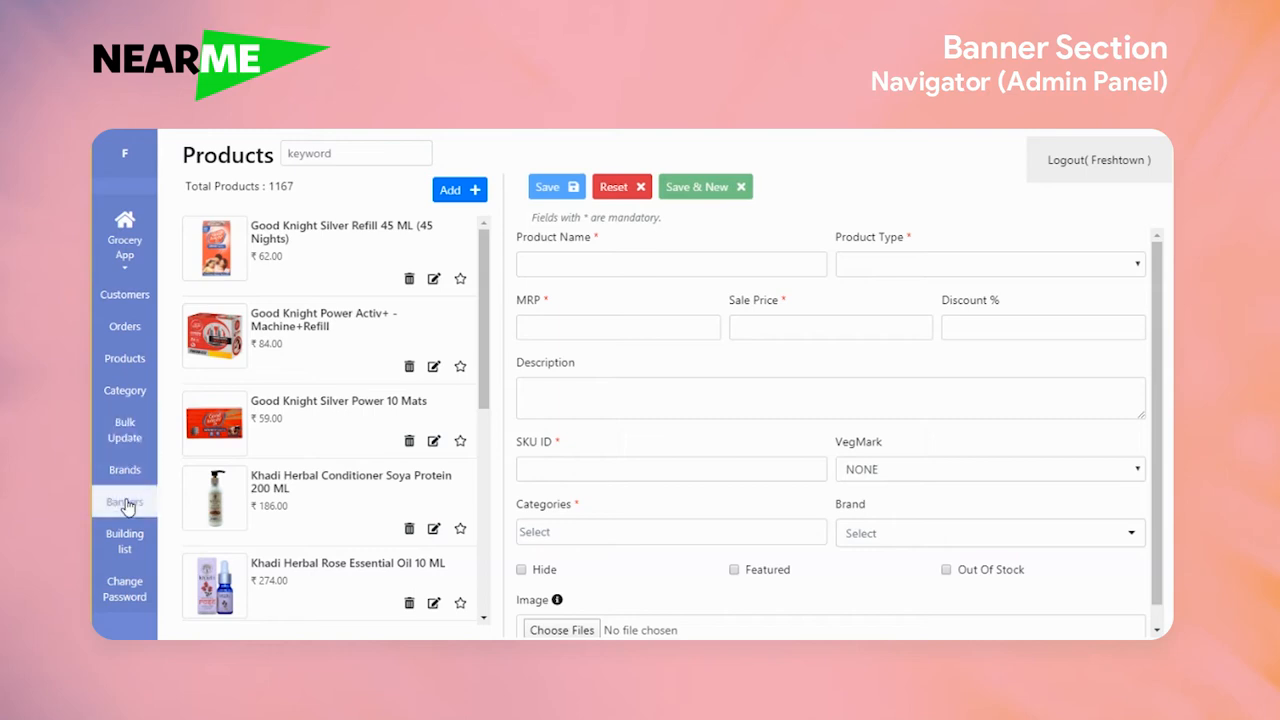
Open the Banners page and scroll through the eight existing banners.
click(124, 501)
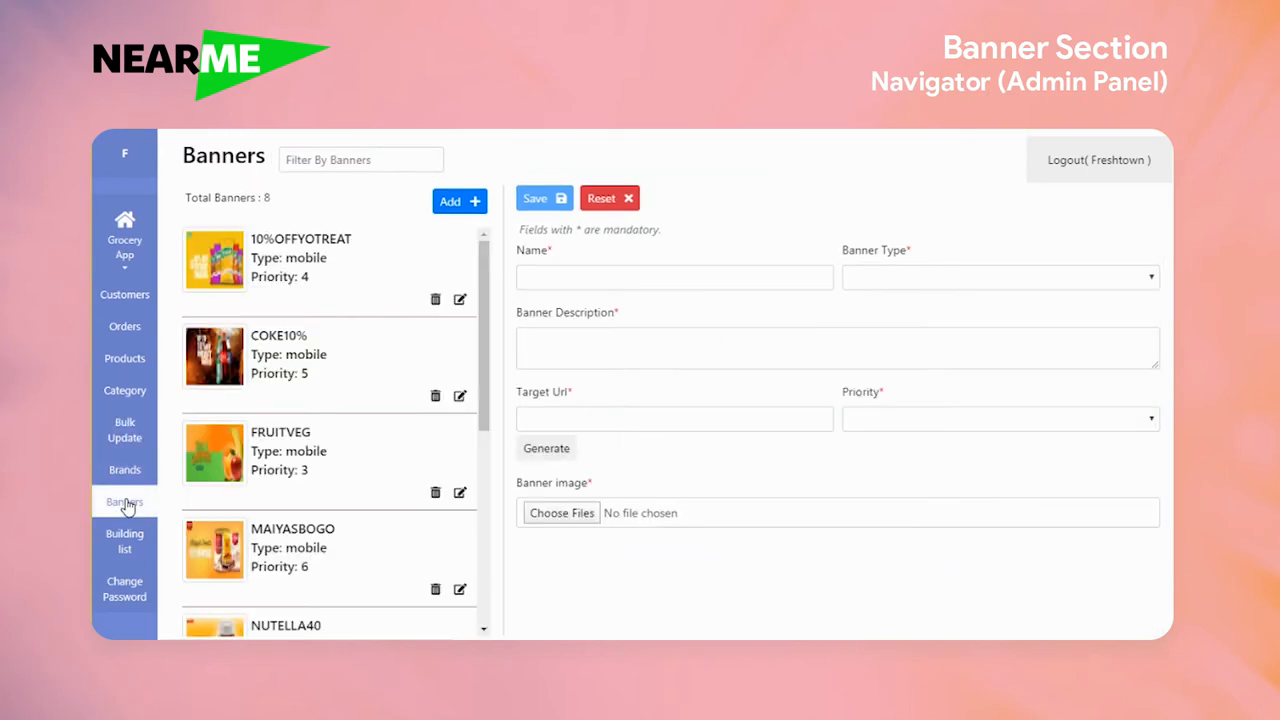
scroll(down, 3)
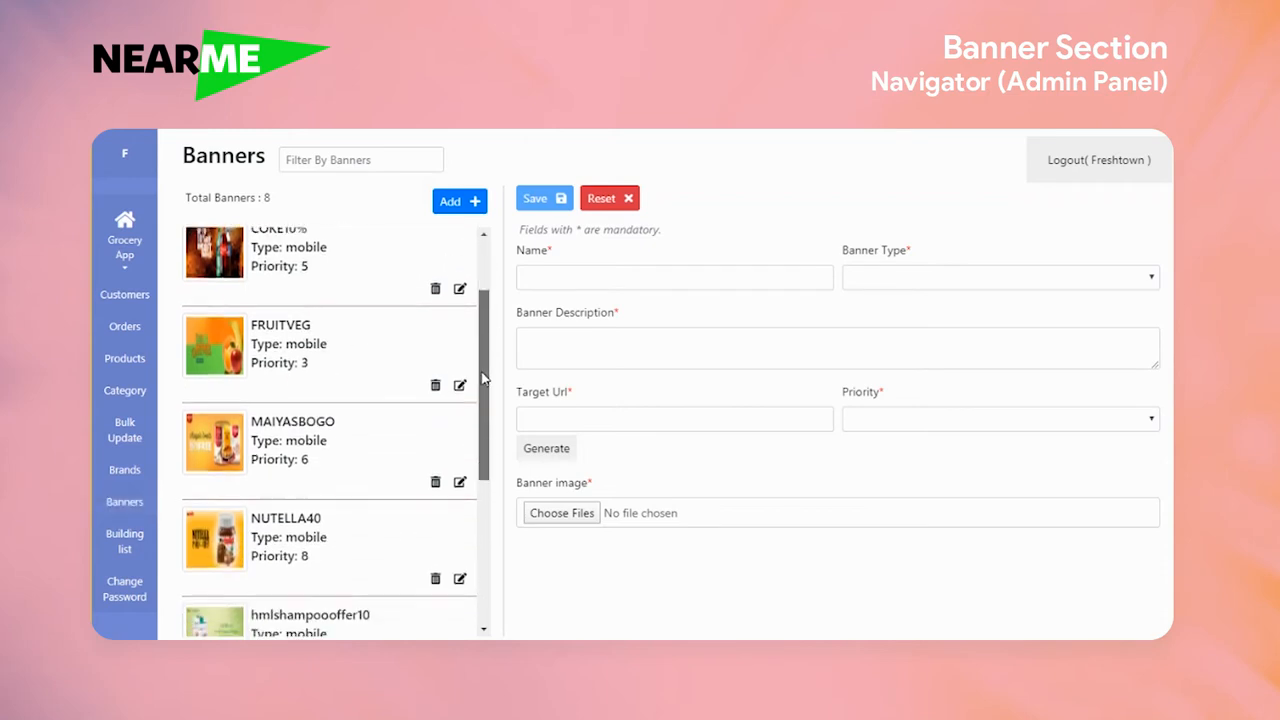
scroll(up, 3)
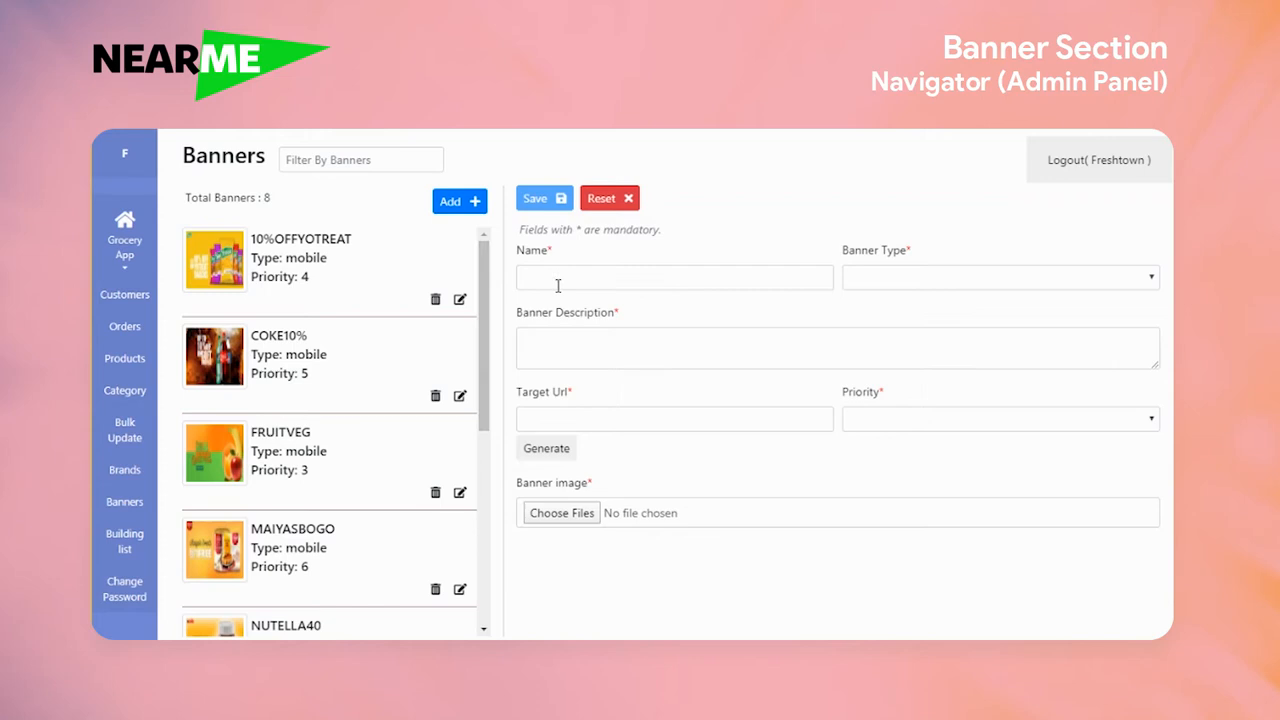
mouse_move(866, 295)
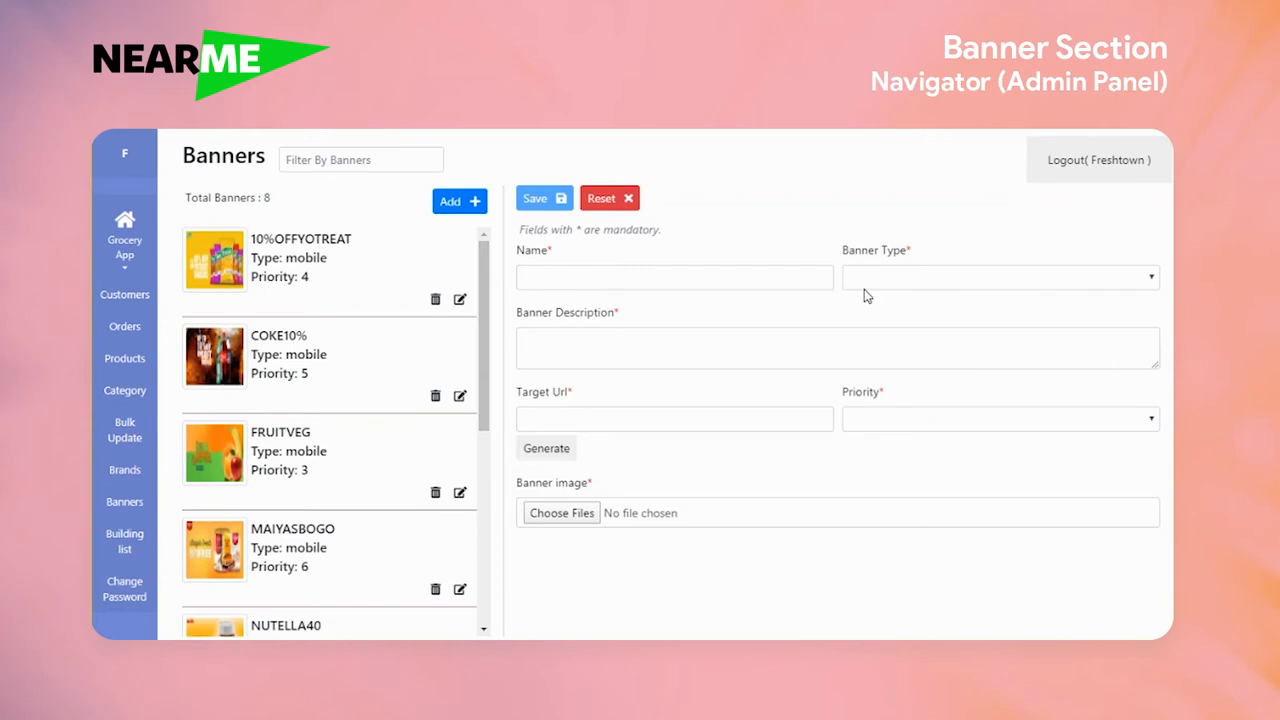
Trigger the Banner Type required warning and open the target-URL generator.
click(998, 277)
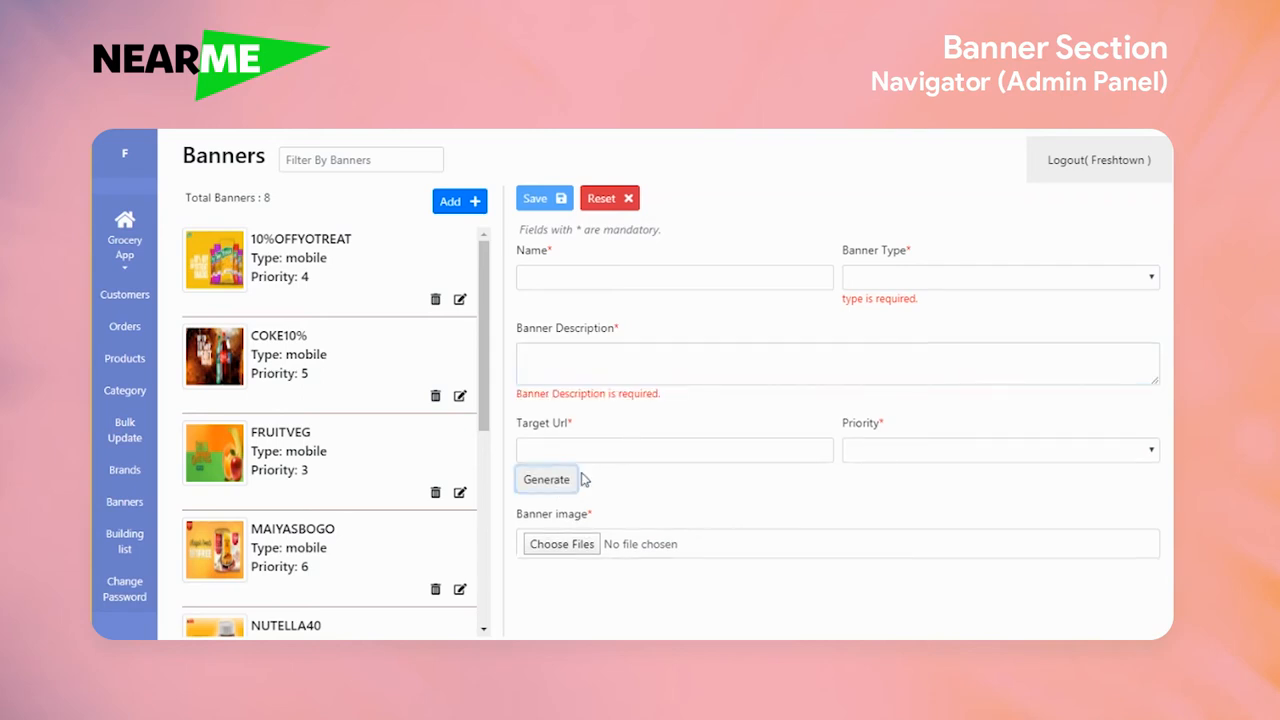
click(546, 479)
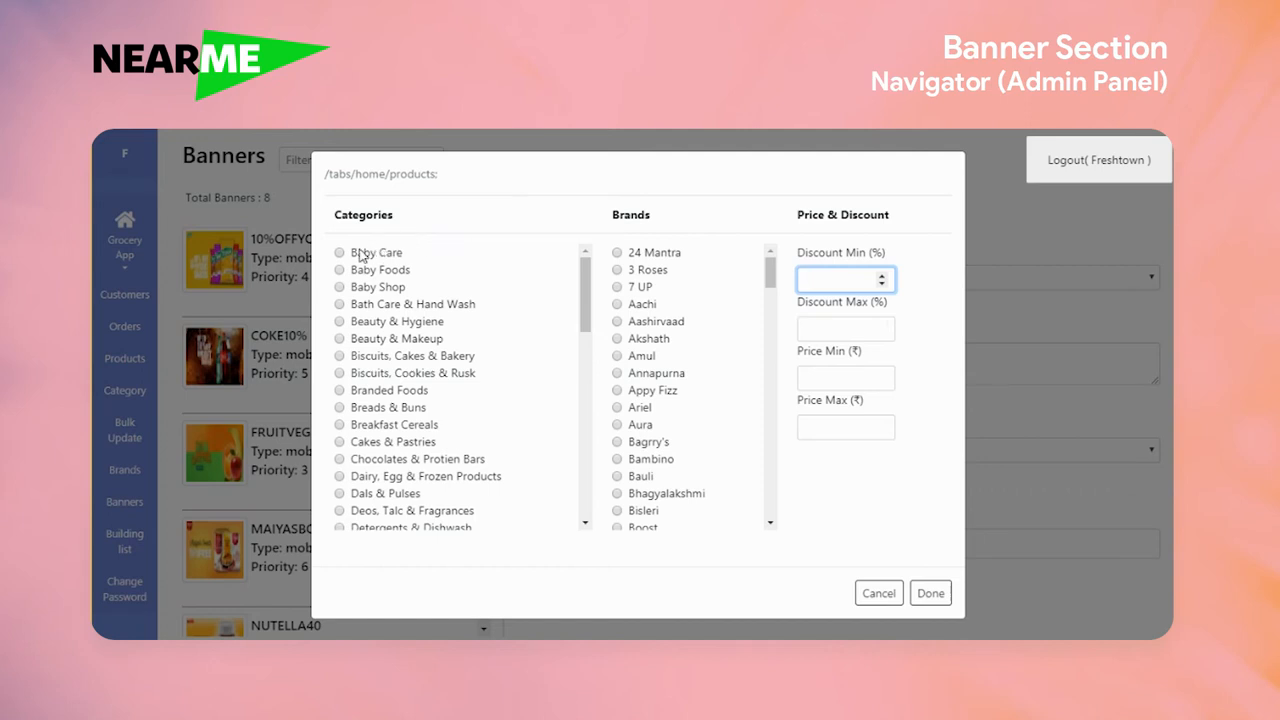
Filter Baby Care products with a 10% minimum and 50% maximum discount.
text(10)
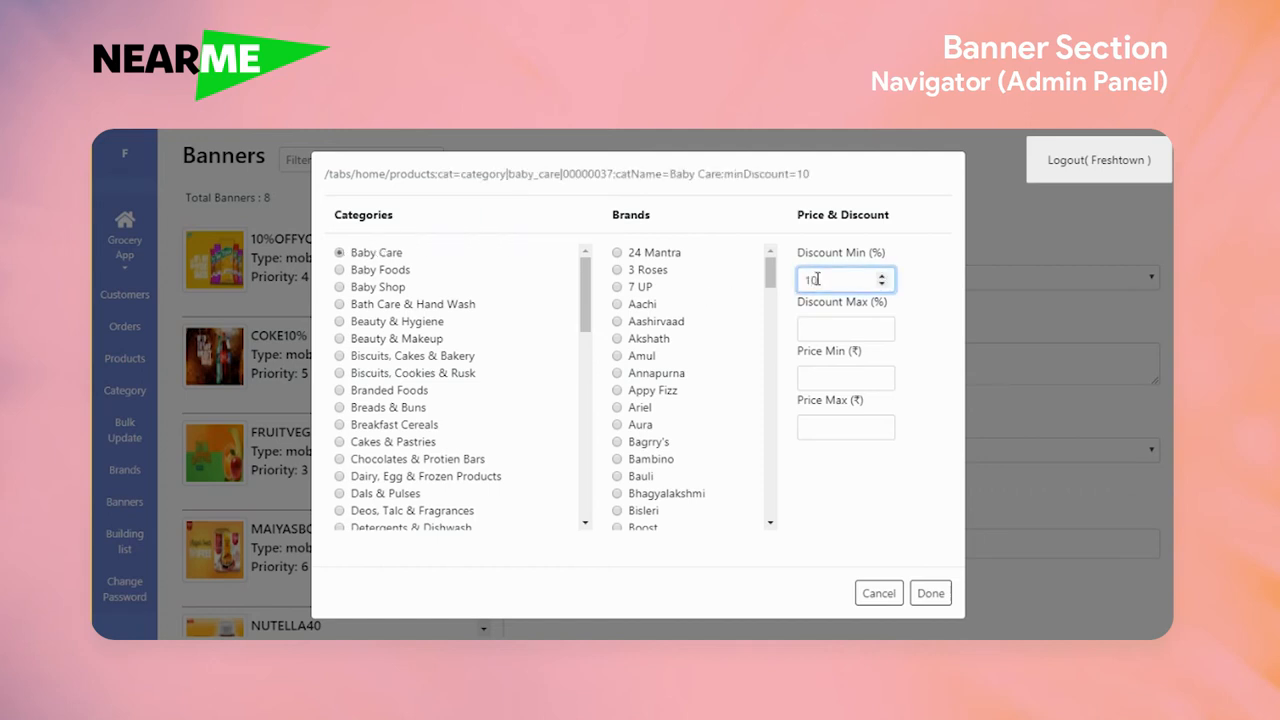
text(50)
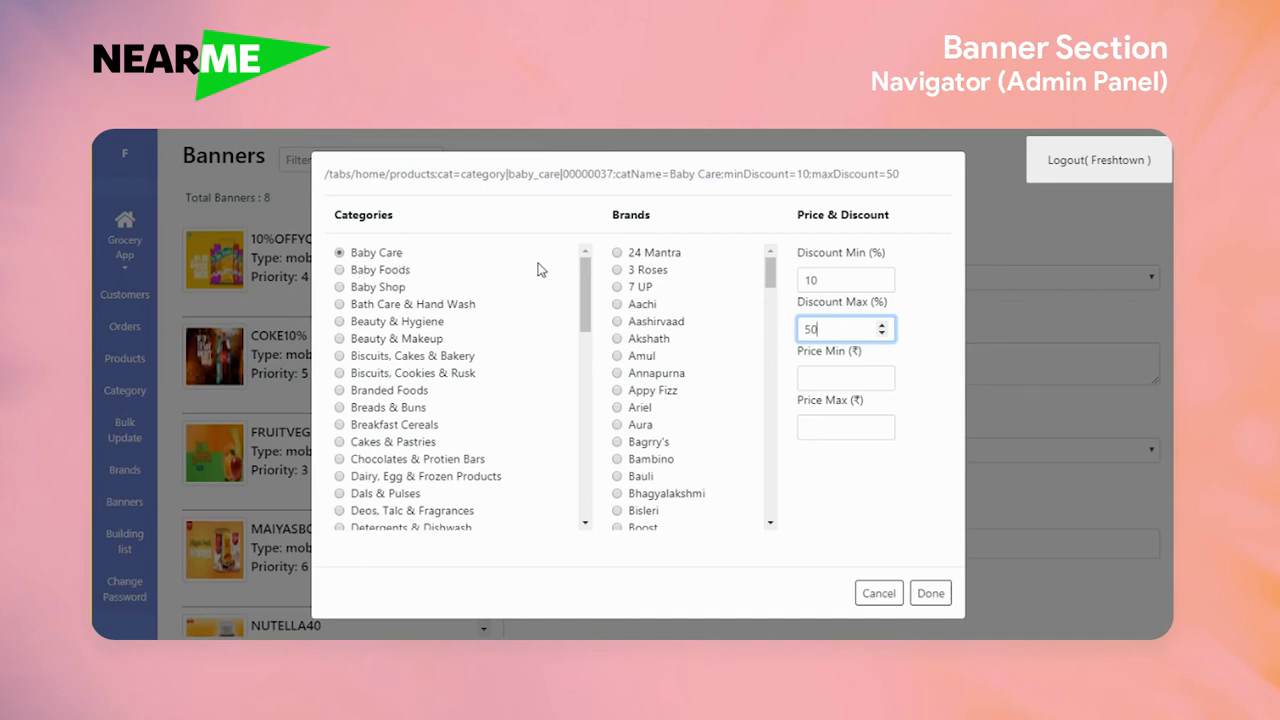
click(929, 593)
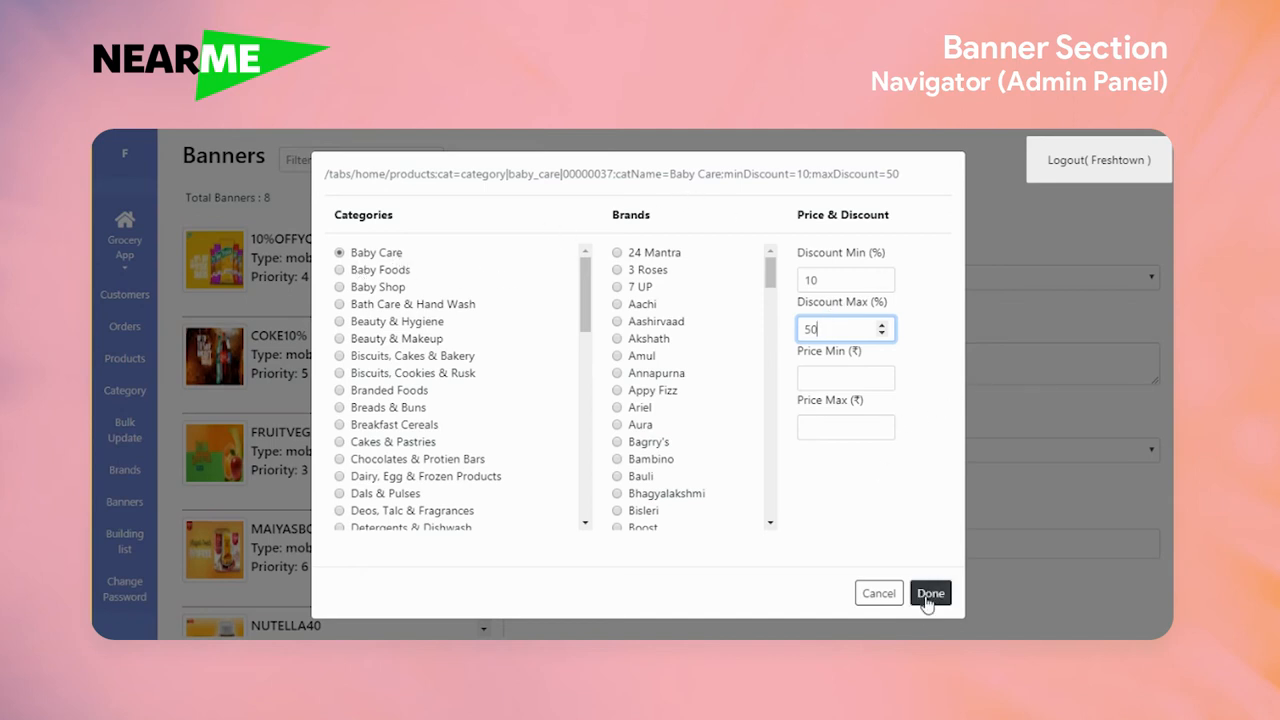
Insert the generated Baby Care discount link into Target Url and trigger the Priority warning.
click(930, 593)
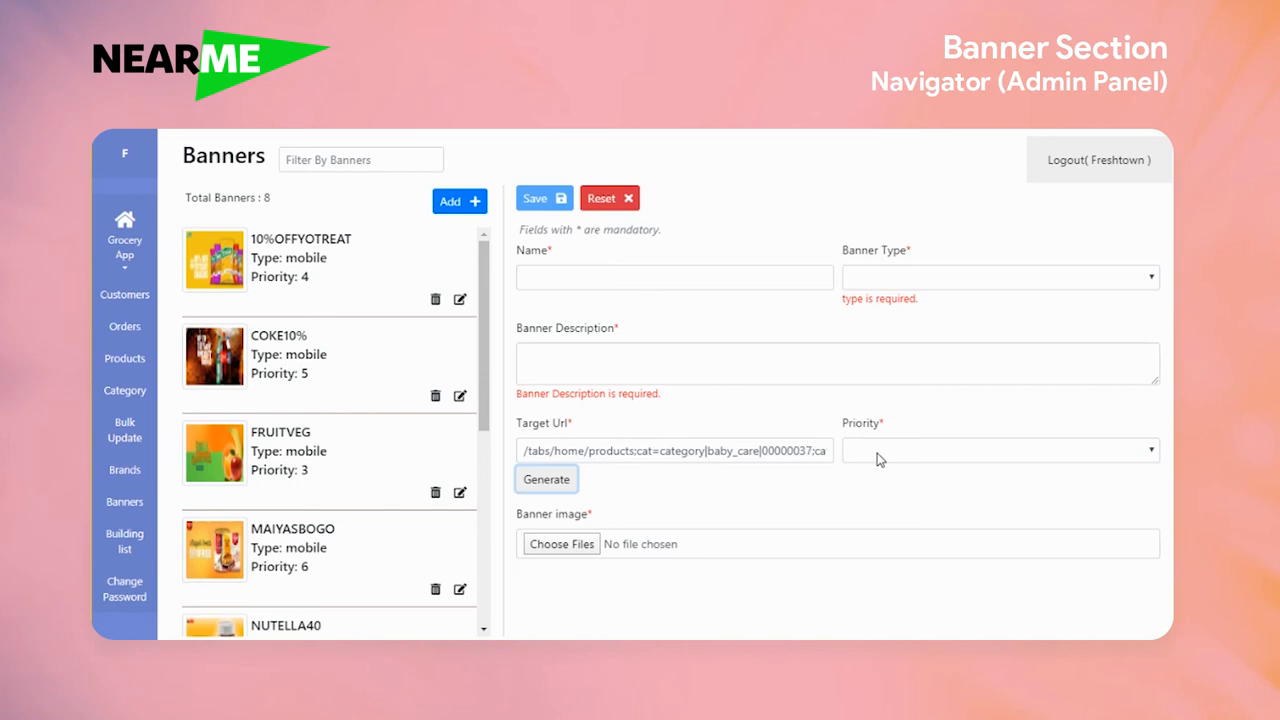
click(998, 449)
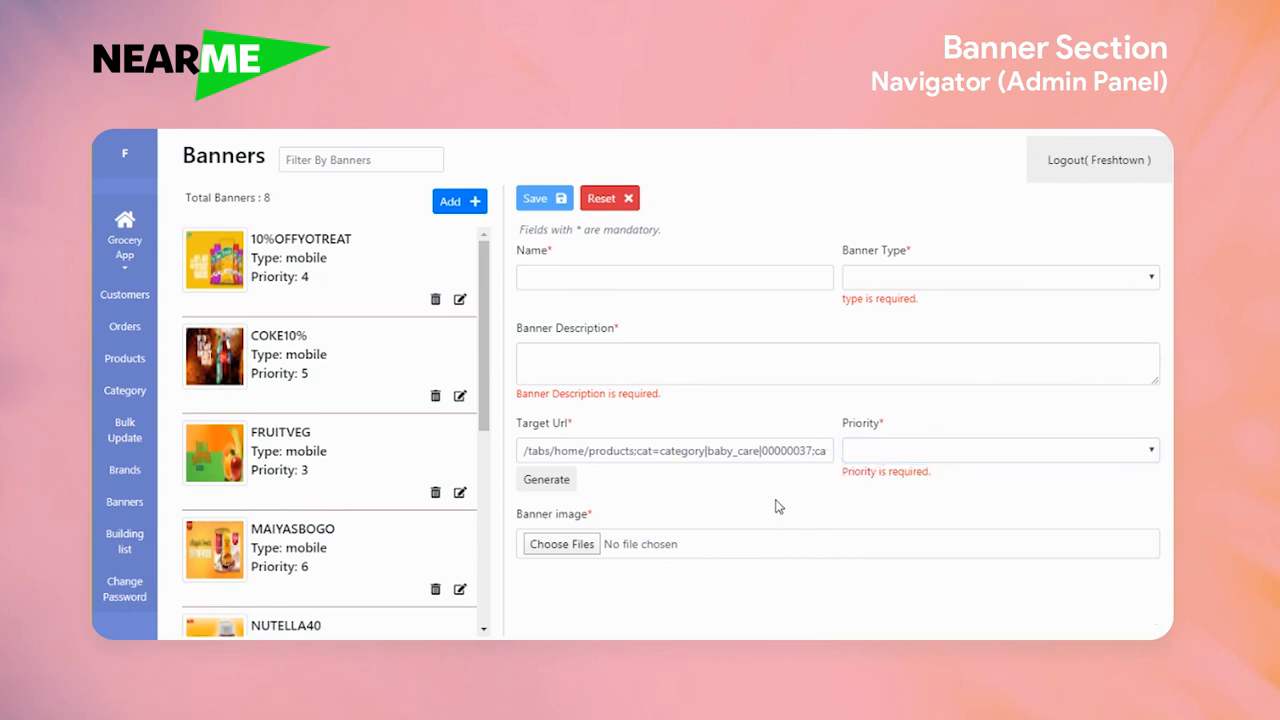
mouse_move(590, 545)
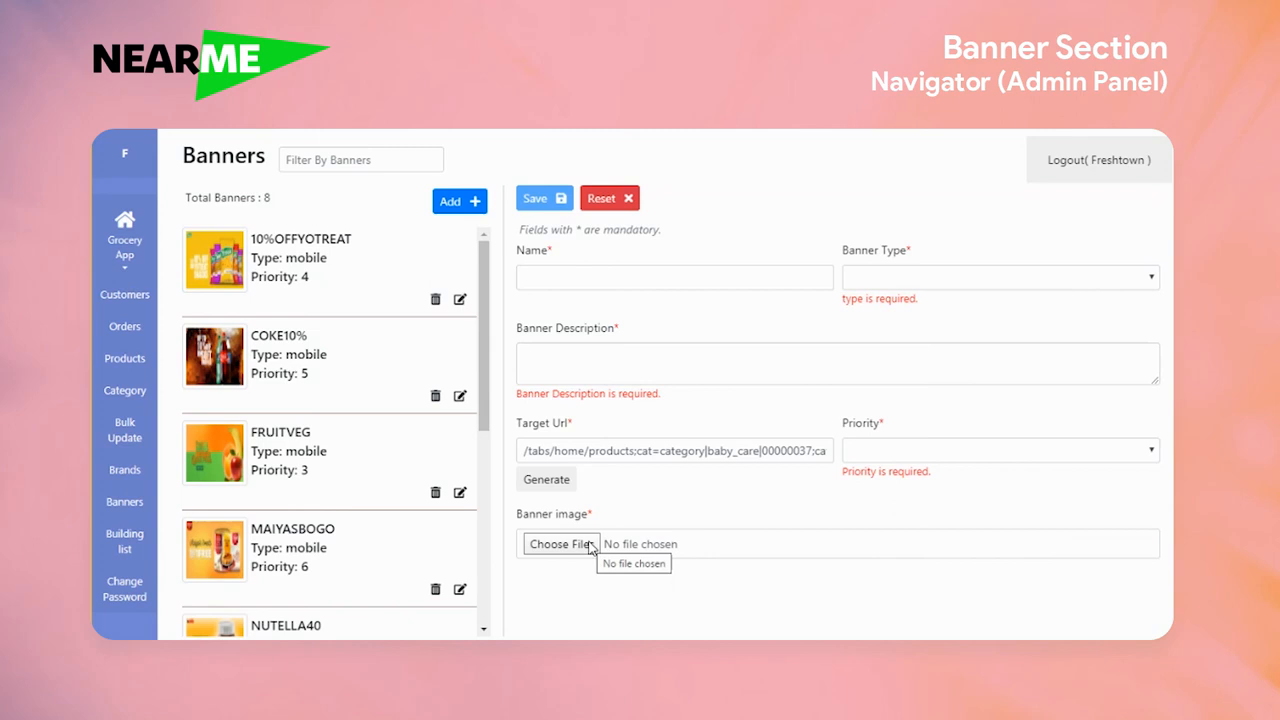